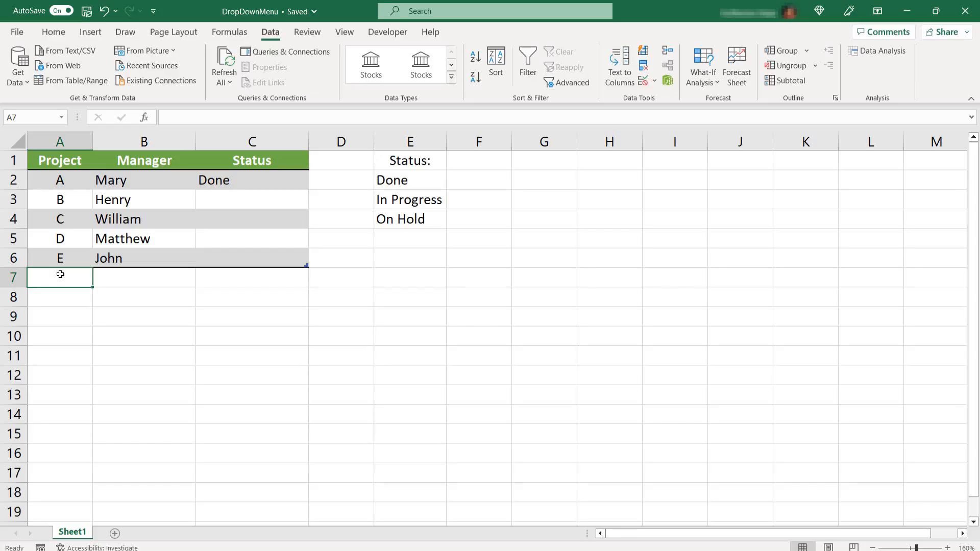
mouse_move(293, 182)
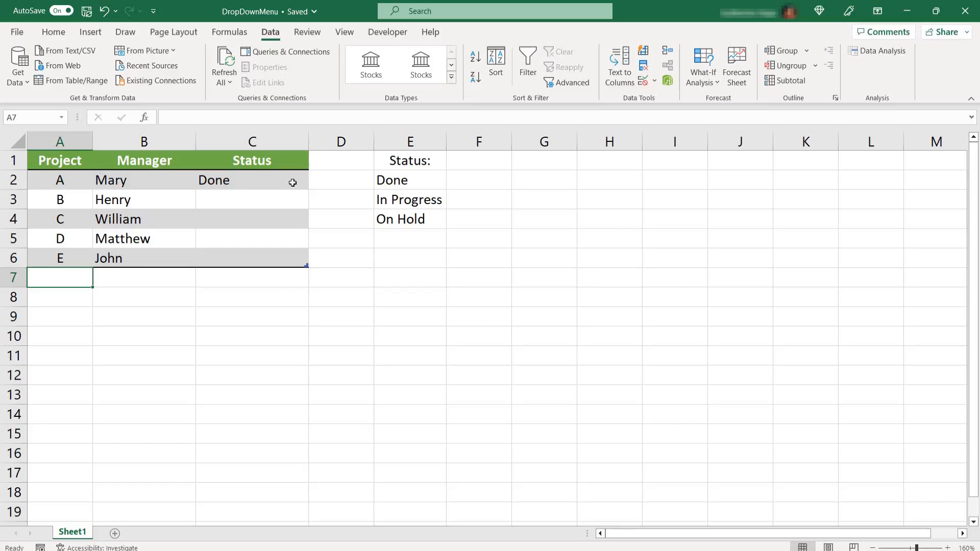
After checking C2's existing dropdown, select the empty Status cells C3:C6.
left_click(313, 183)
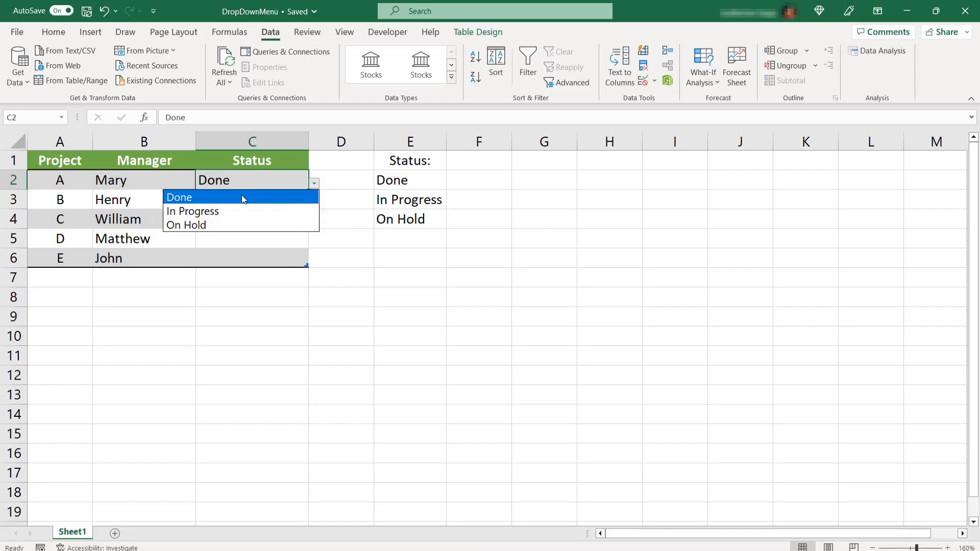
mouse_move(193, 210)
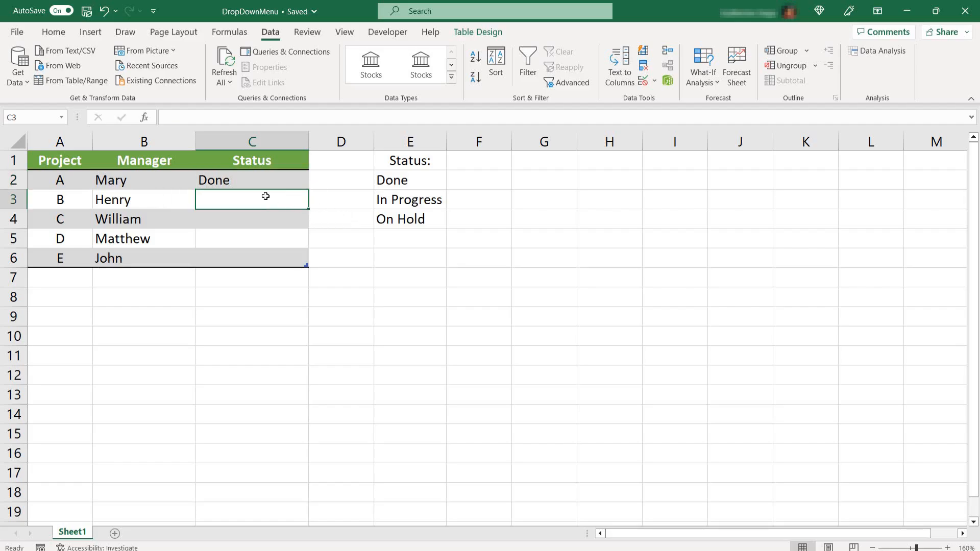
type("a")
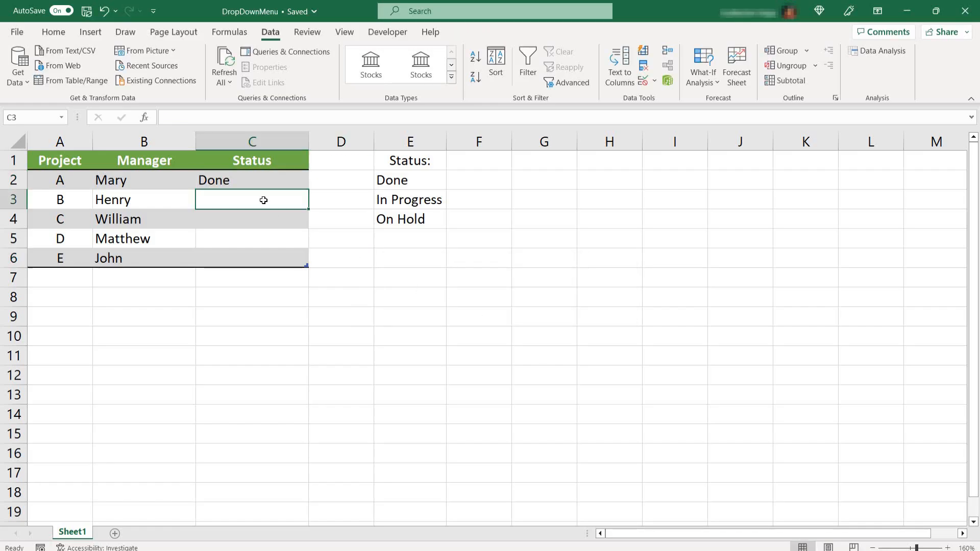
left_click(252, 199)
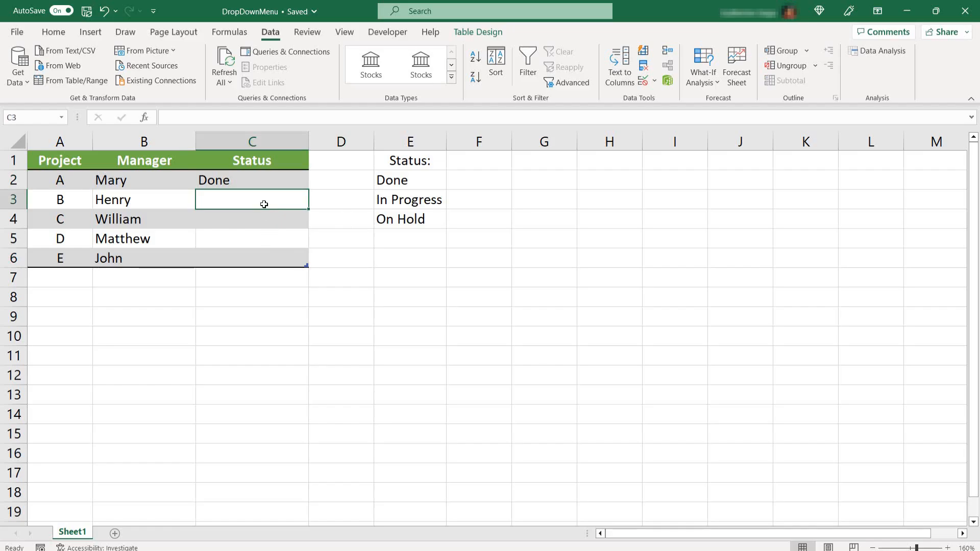
left_click(252, 219)
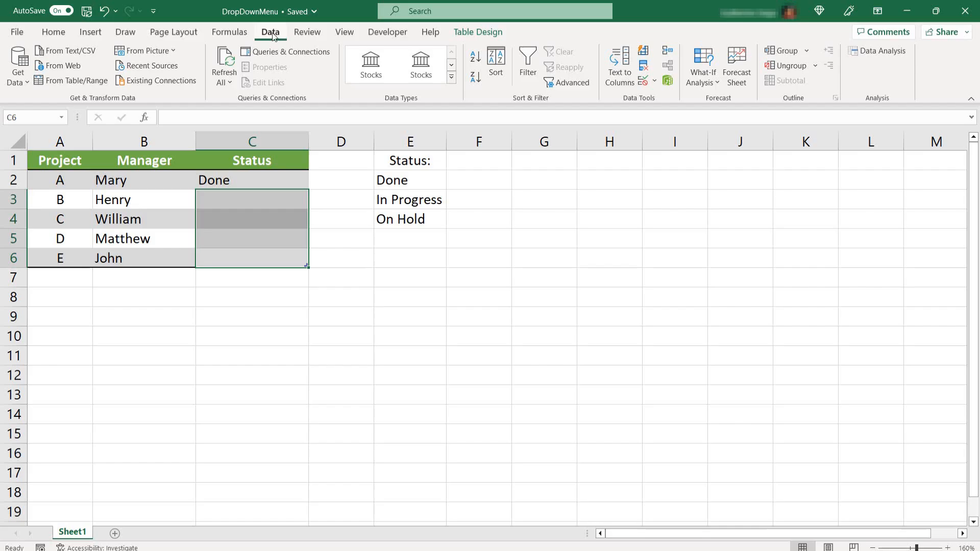
mouse_move(665, 104)
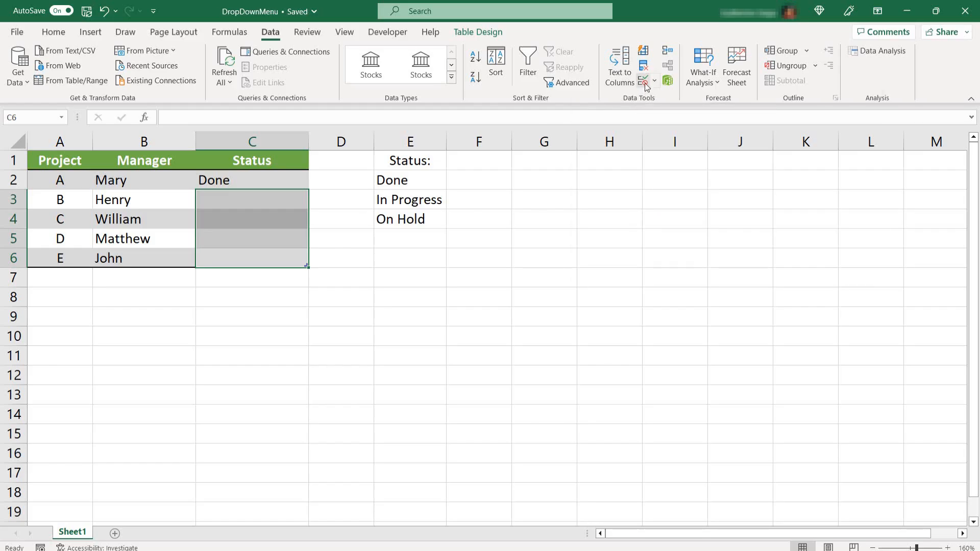
In Data Validation for C3:C6, set the allowed entry type to List.
left_click(643, 80)
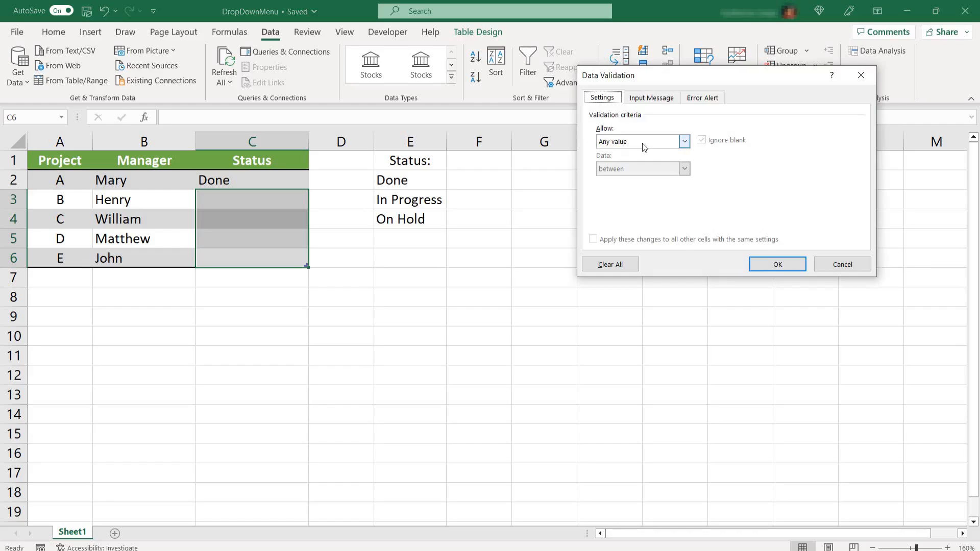
left_click(684, 141)
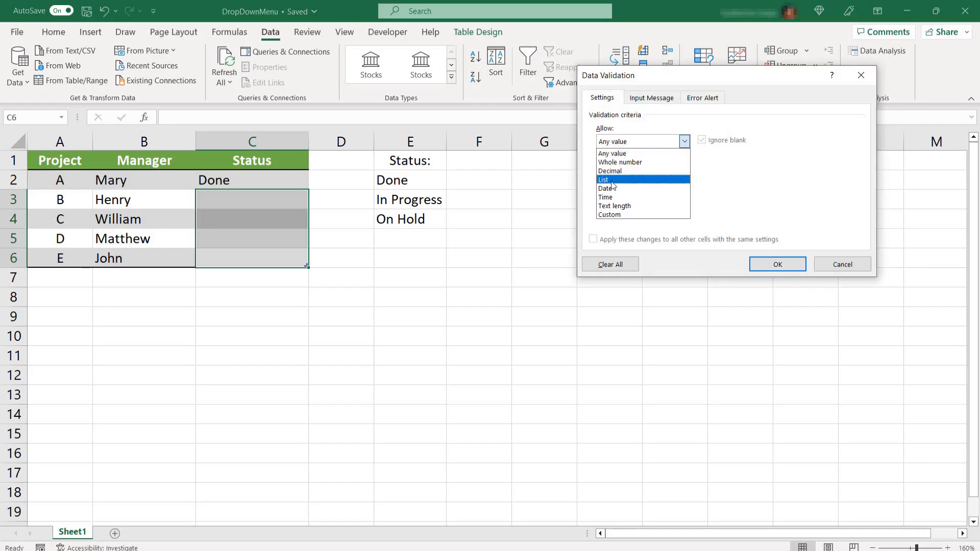
left_click(603, 180)
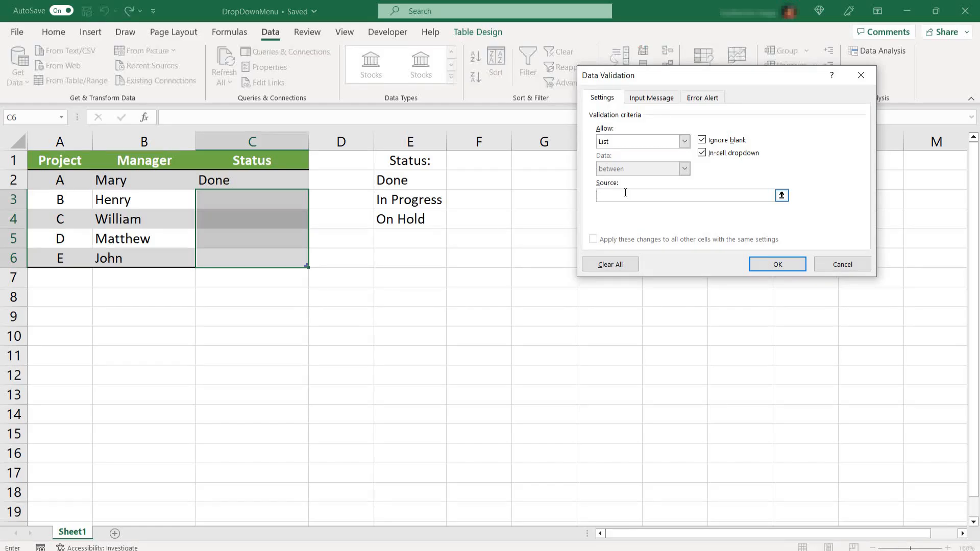
Set the list source to E2:E4 (Done, In Progress, On Hold) and apply the rule.
type("Done")
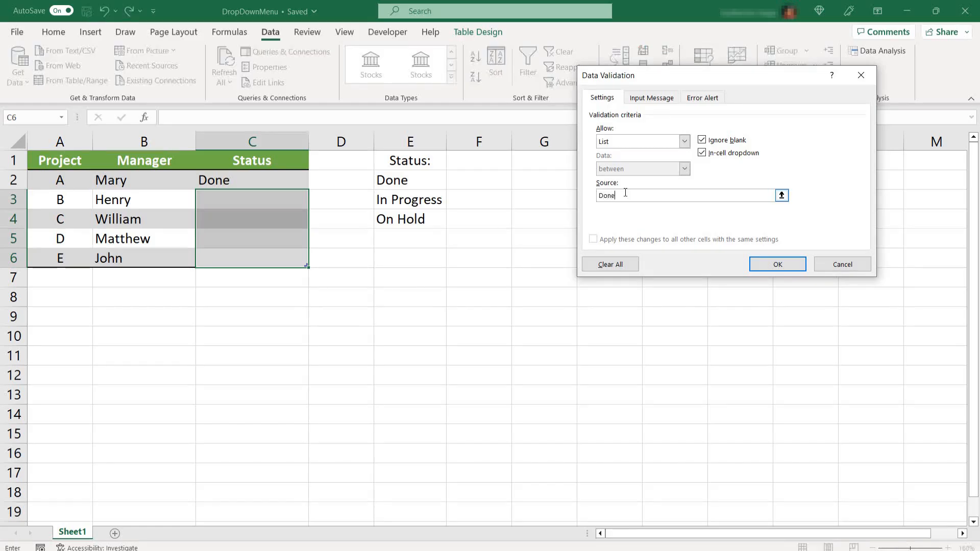
type(",")
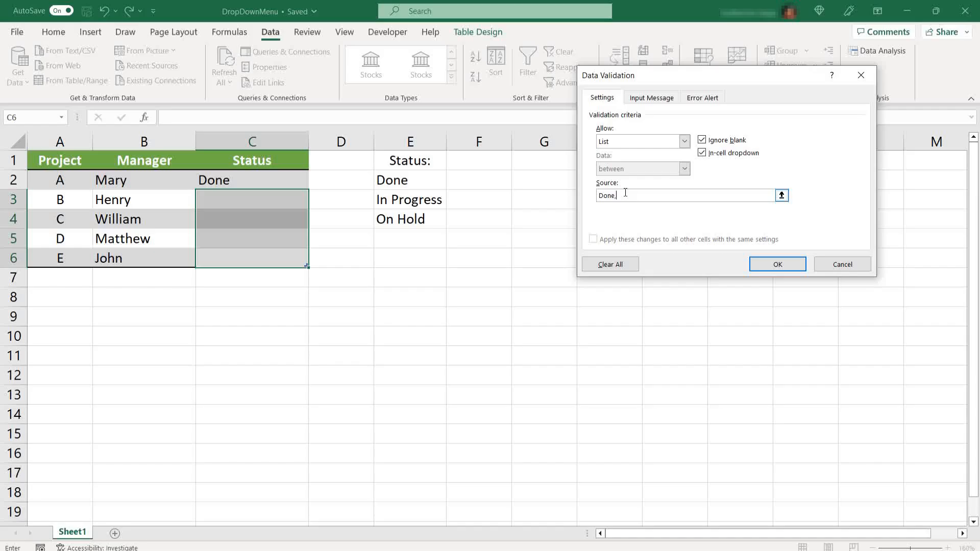
type(",In Progre")
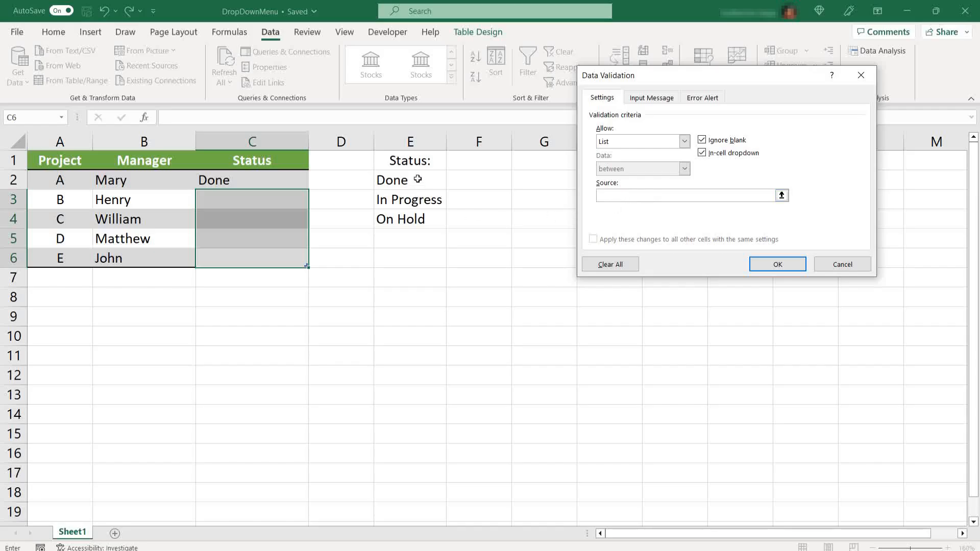
left_click_drag(392, 180, 410, 218)
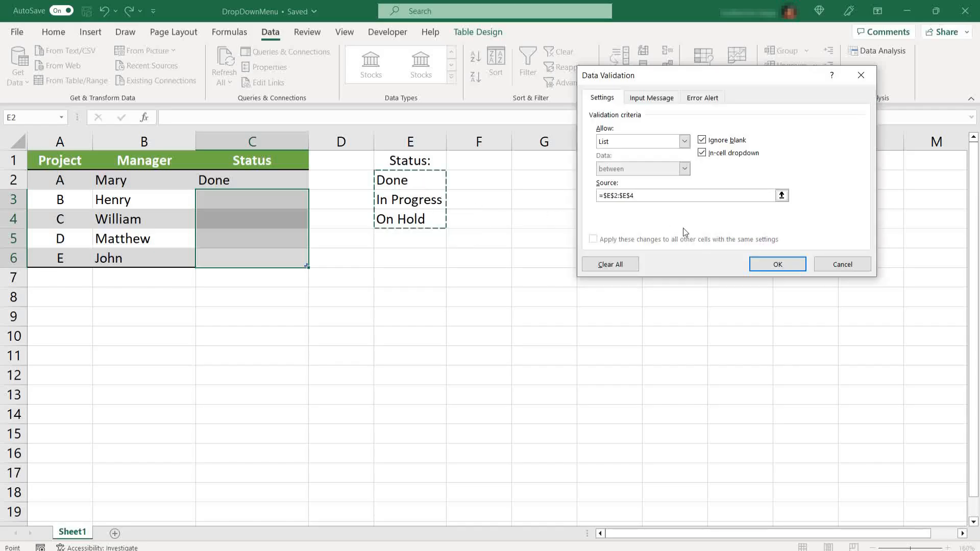
left_click(775, 263)
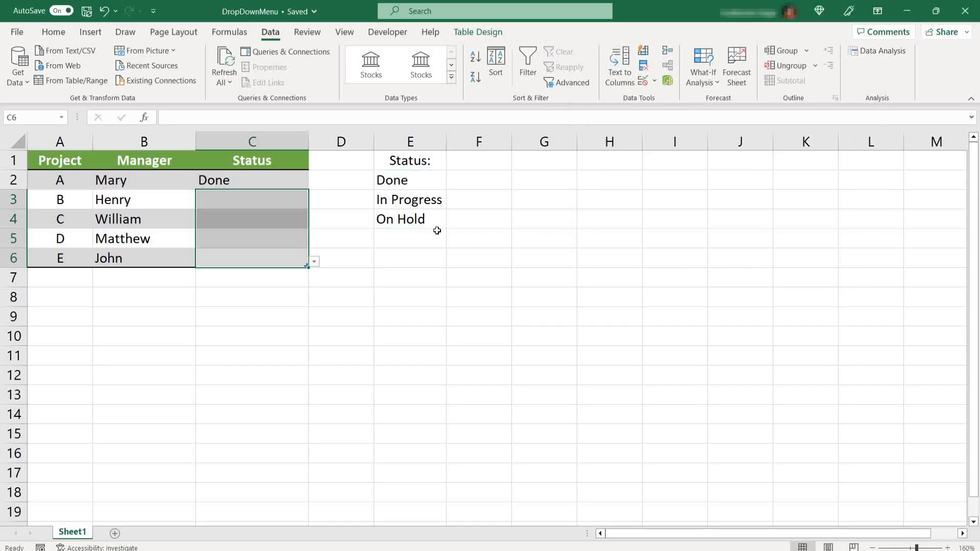
From the dropdowns, set Project B to In Progress and Project C to Done.
left_click(313, 202)
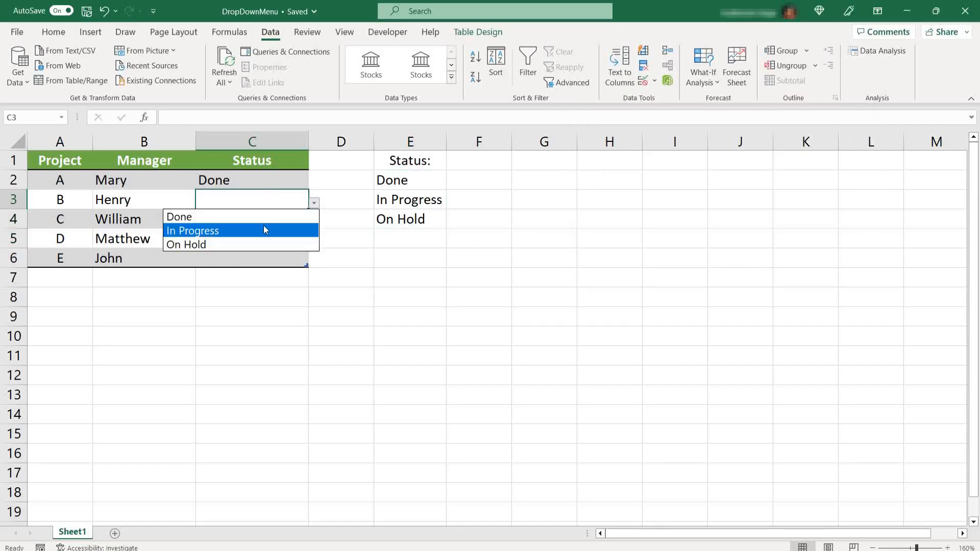
left_click(193, 229)
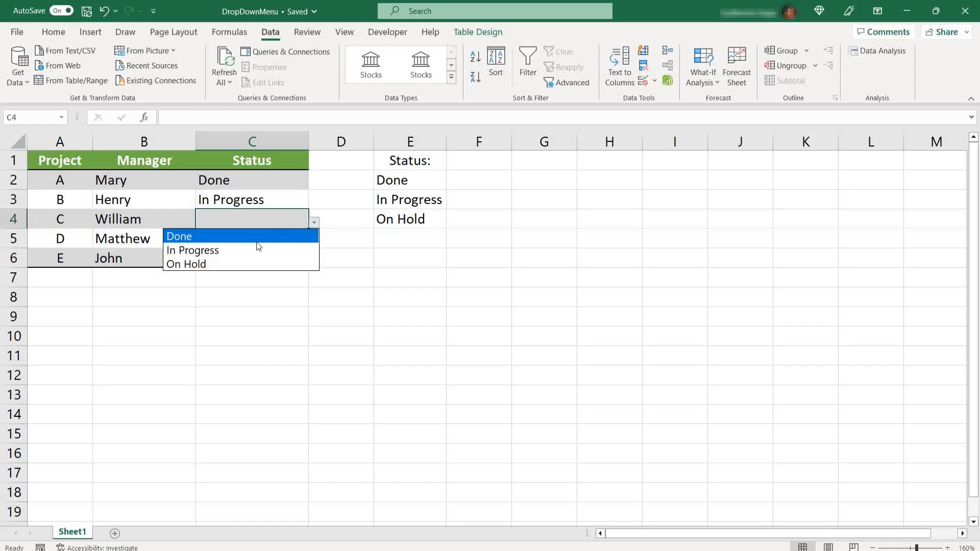
left_click(179, 236)
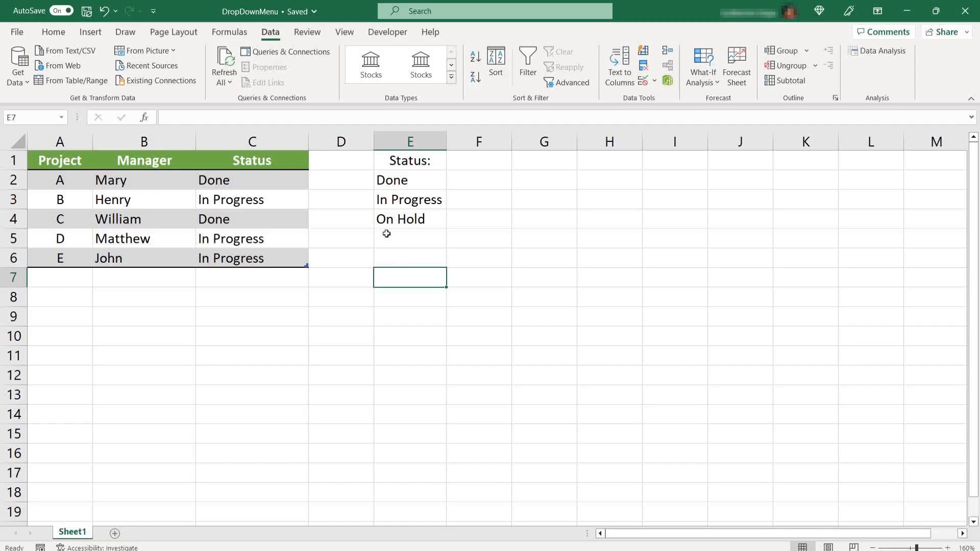
mouse_move(412, 239)
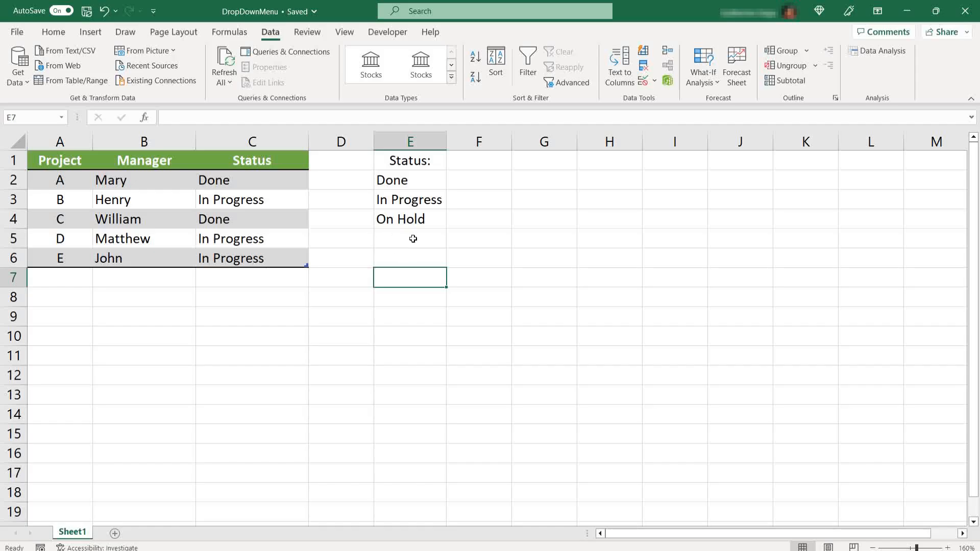